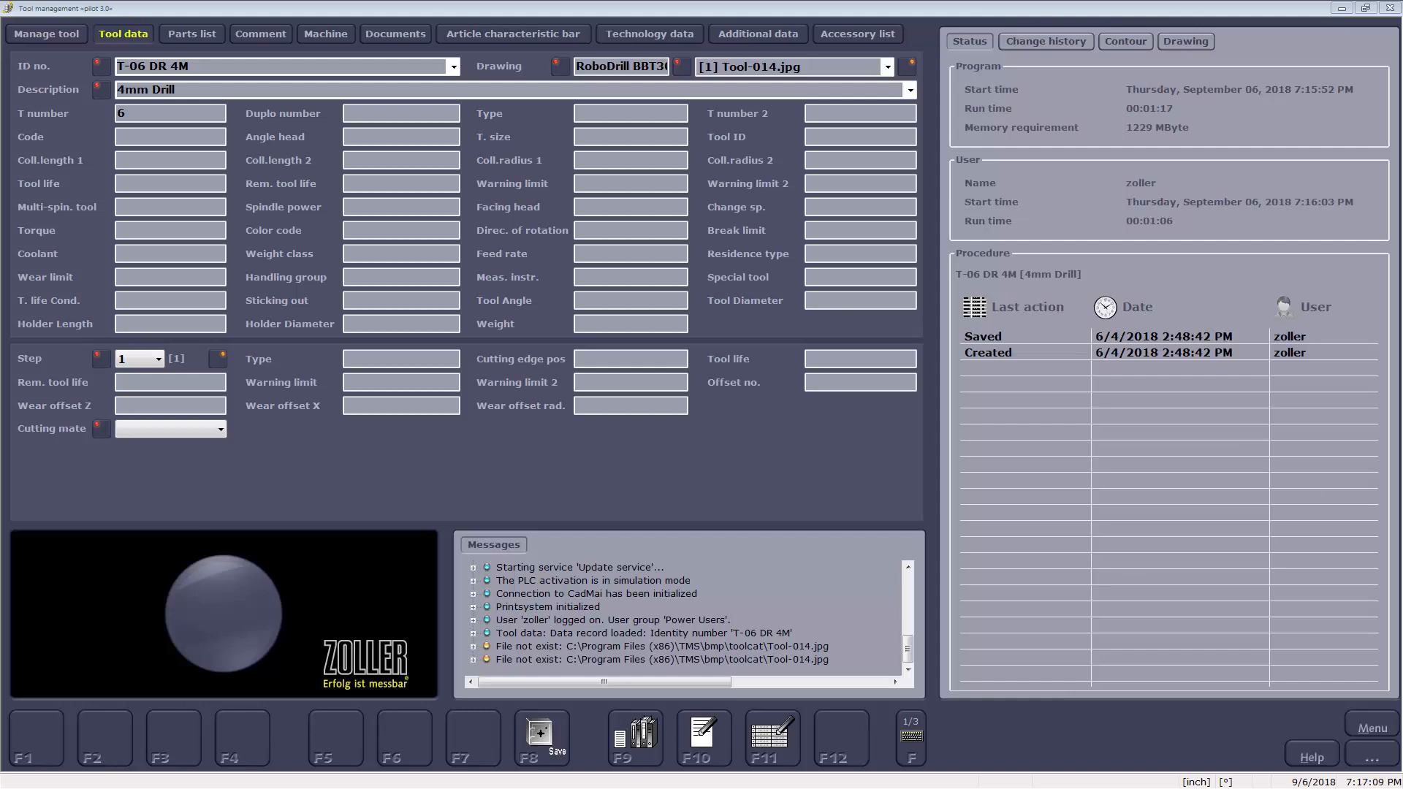
Select tool T-06 DR 4M (4mm drill) and display its contour profile
click(453, 66)
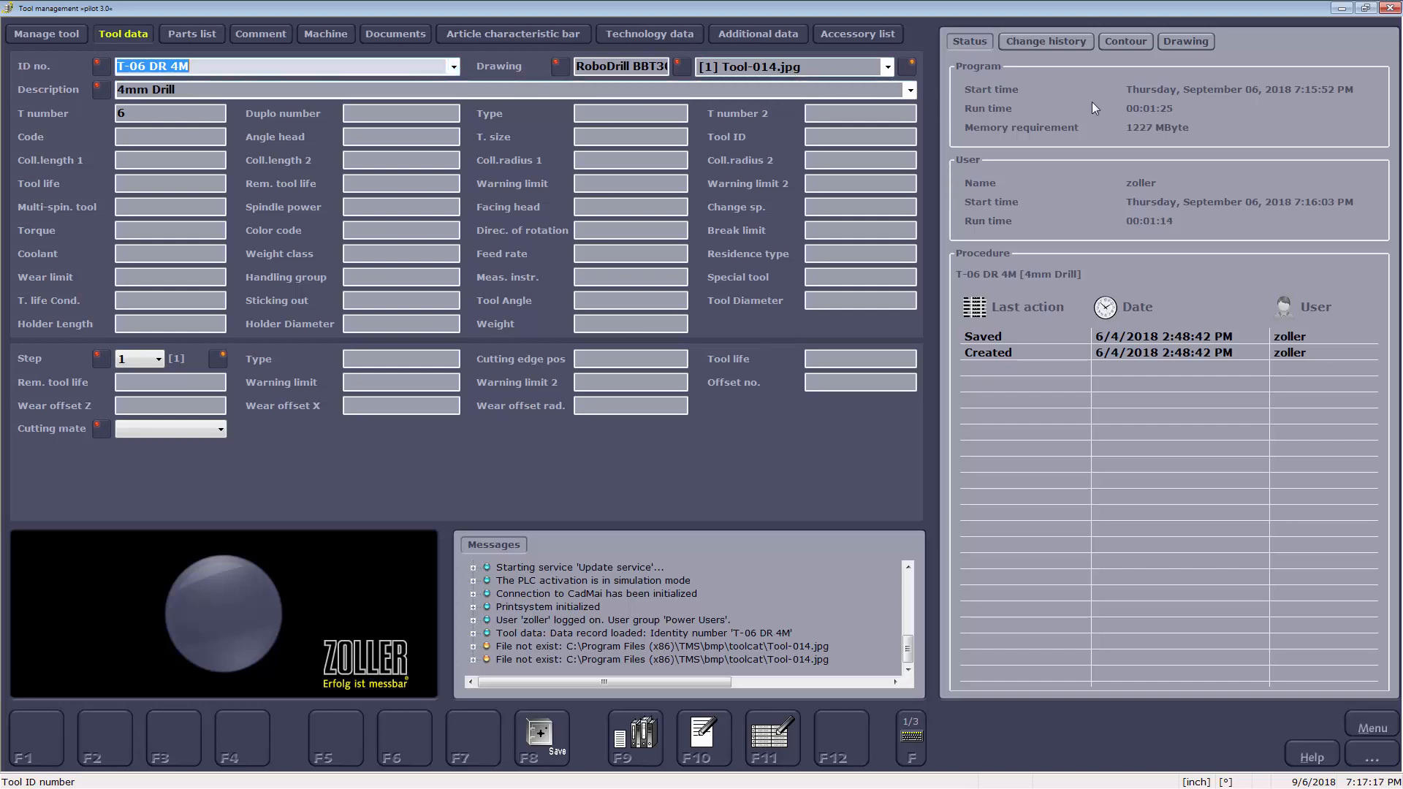
click(1125, 41)
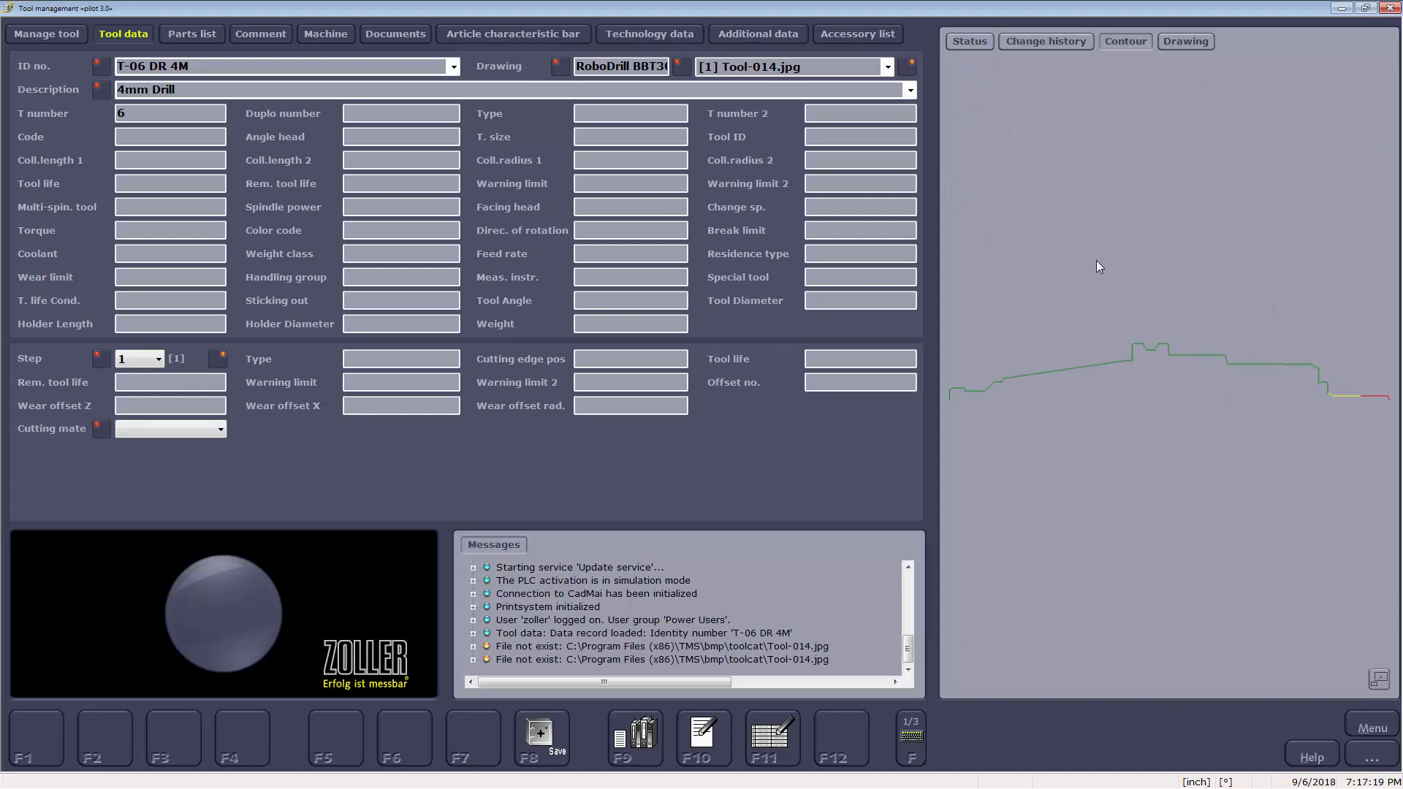
mouse_move(1359, 390)
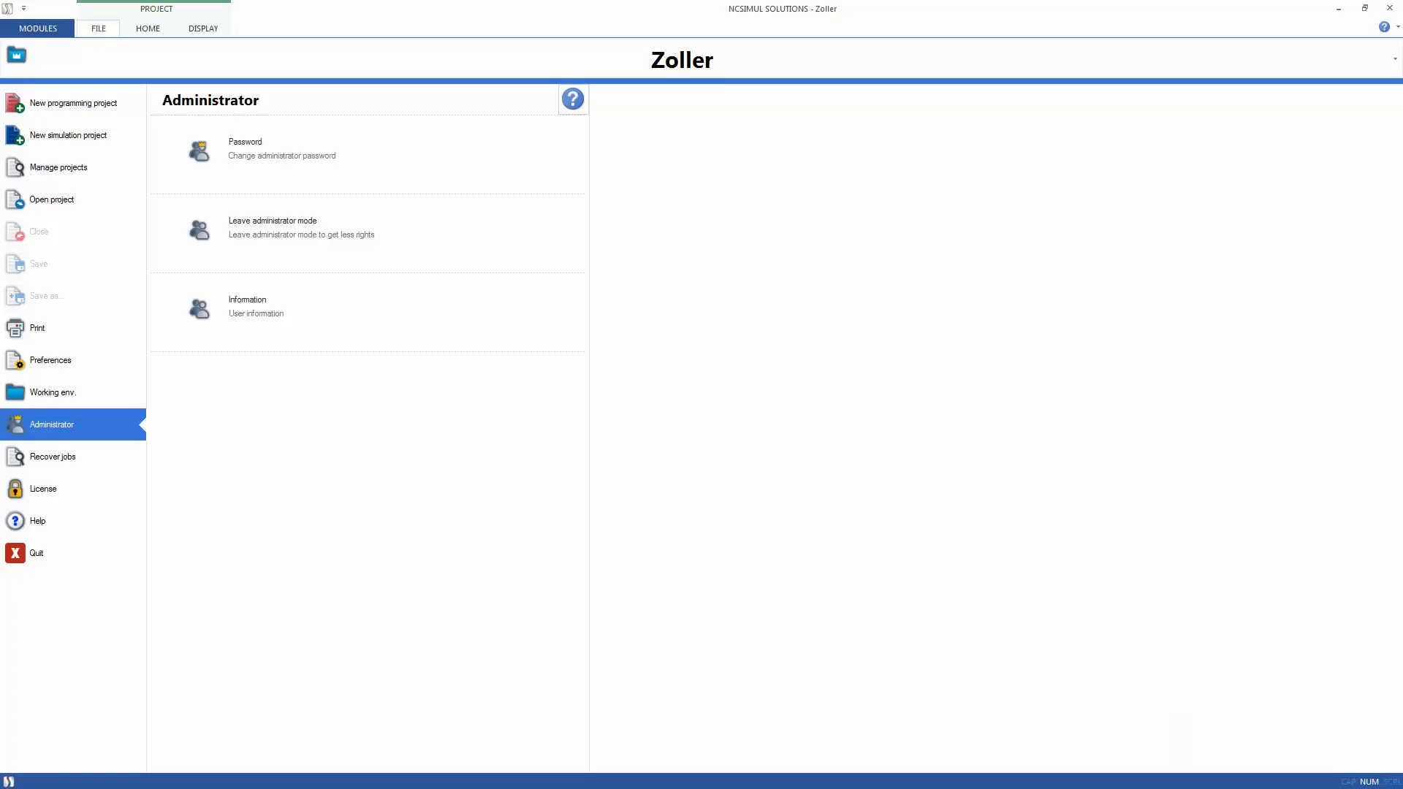
mouse_move(73, 364)
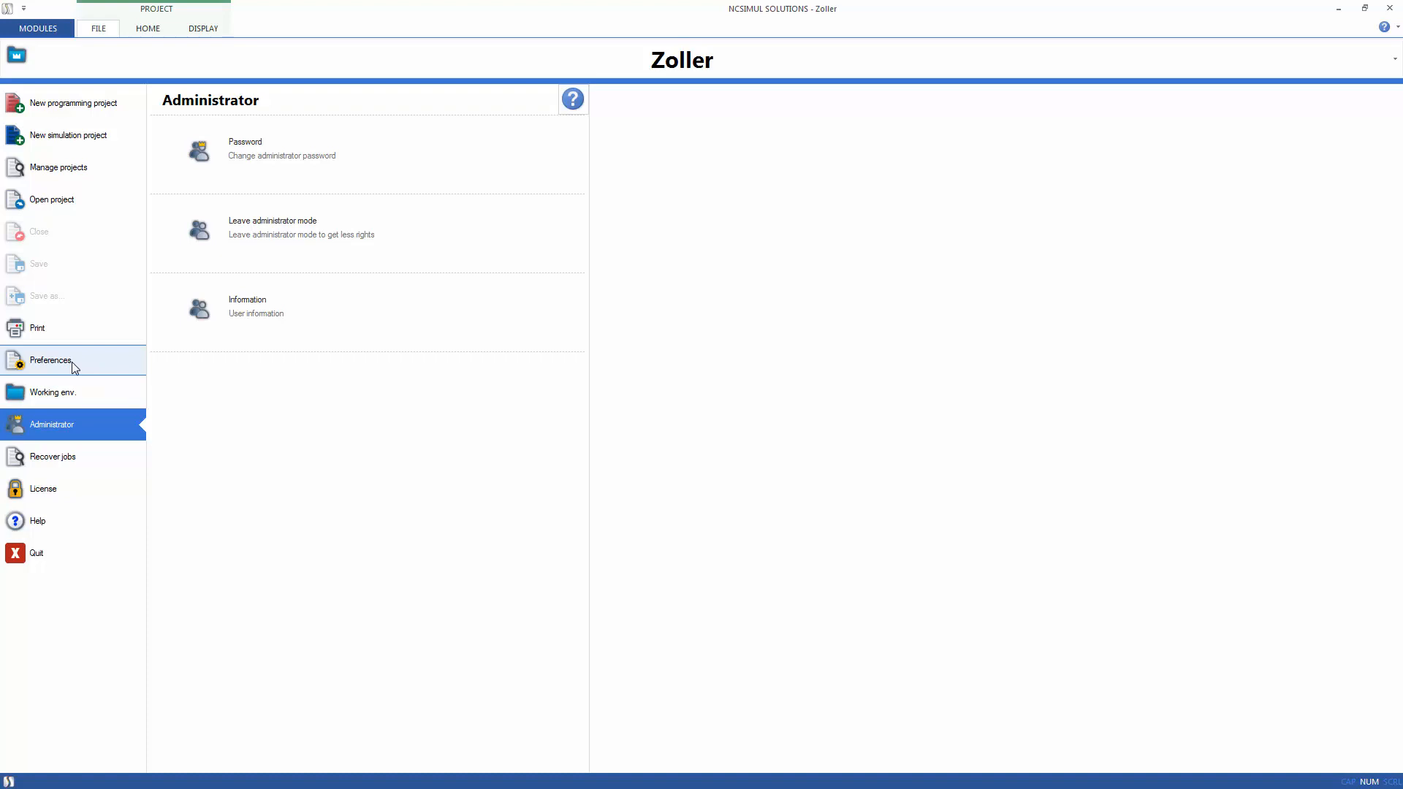
In Preferences set the tool database to ZOLLER with web service port 80 and IP 192.168.70.254
click(51, 359)
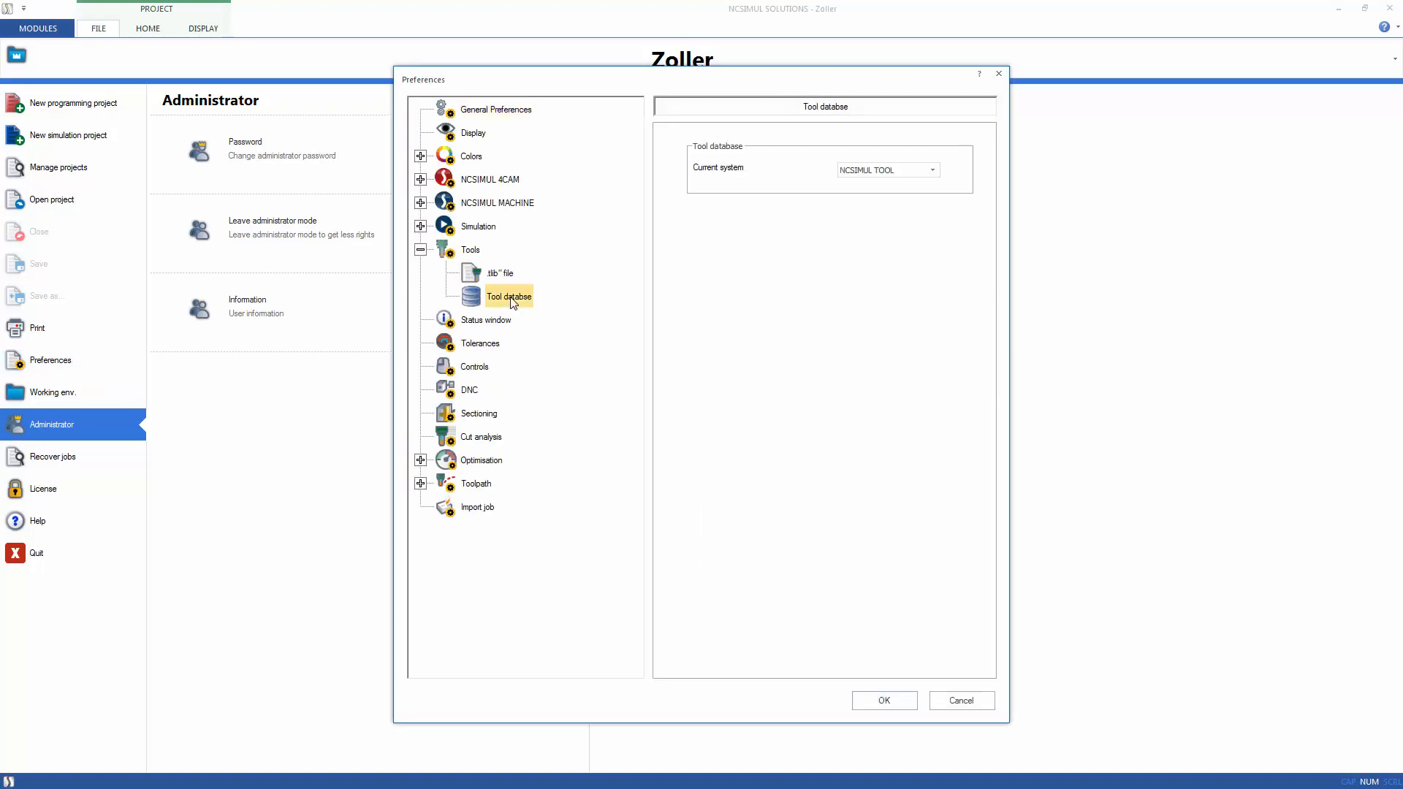
click(931, 170)
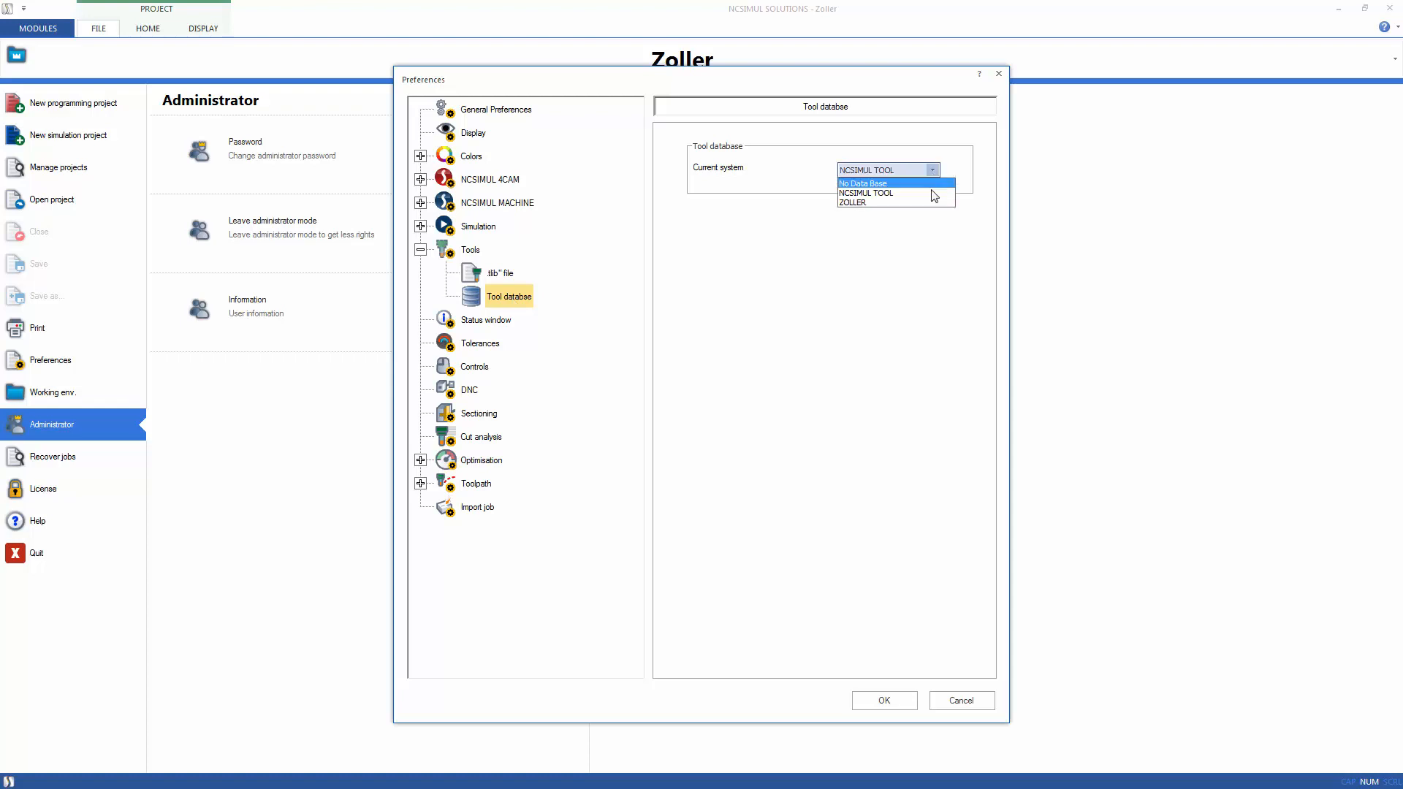
click(851, 202)
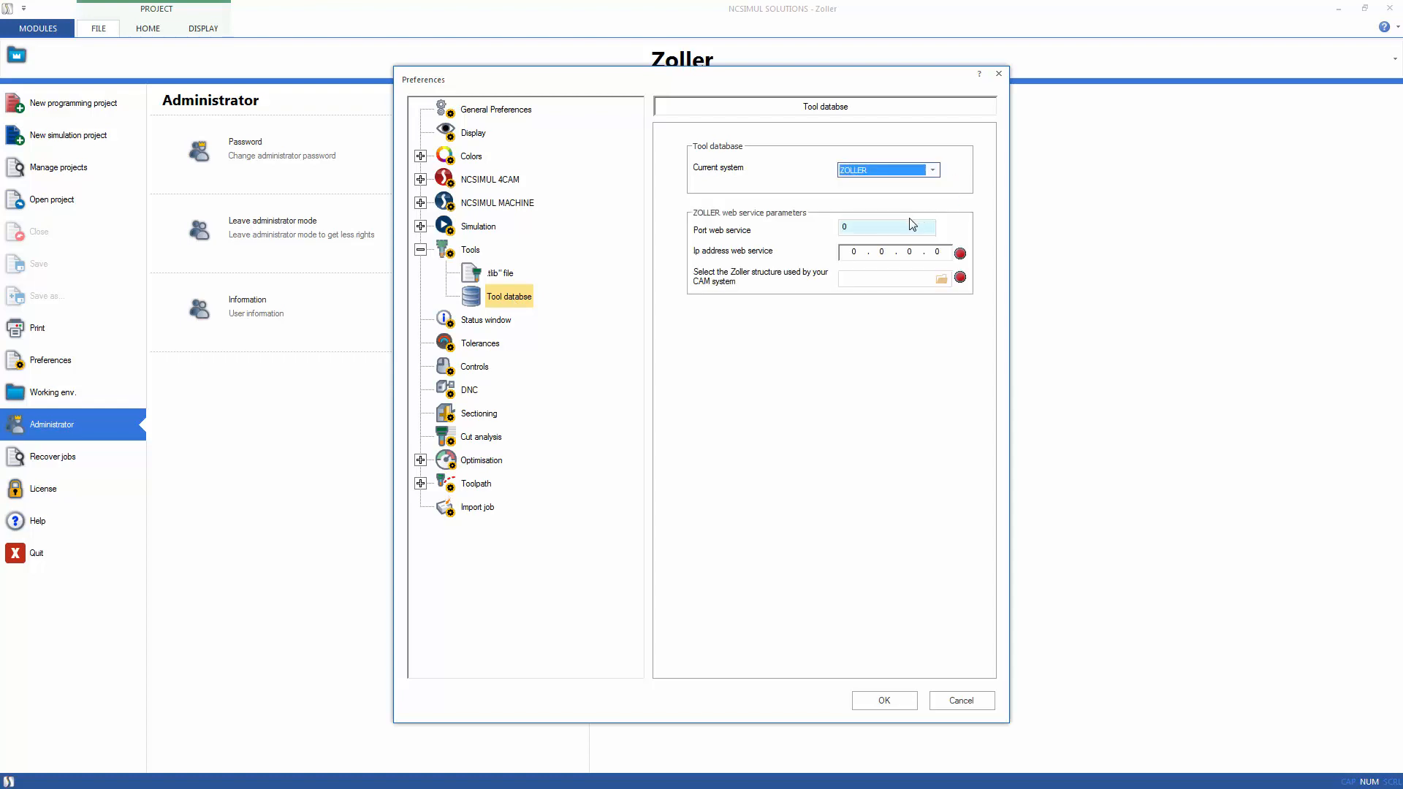
text(80)
click(895, 251)
text(192 . 168 . 7)
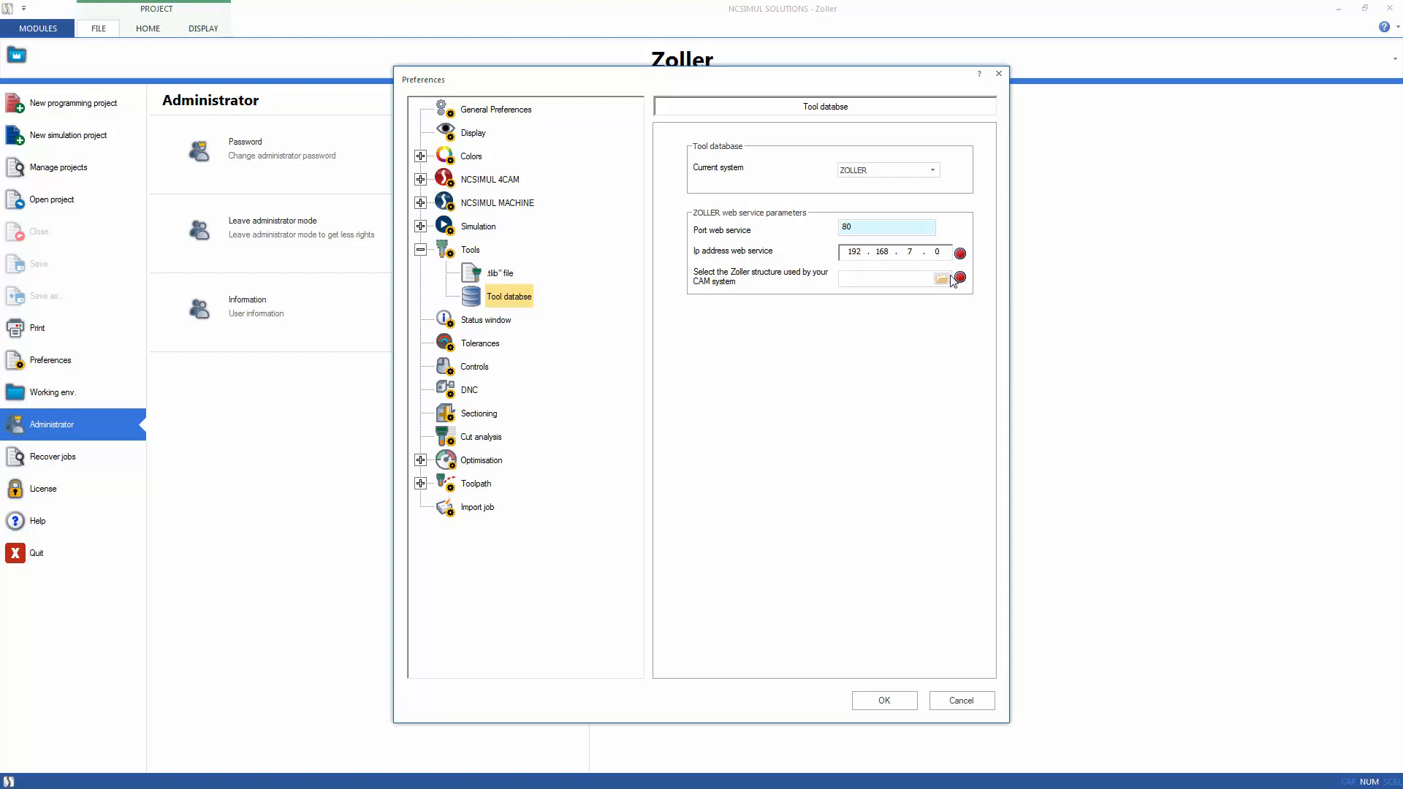
text(2)
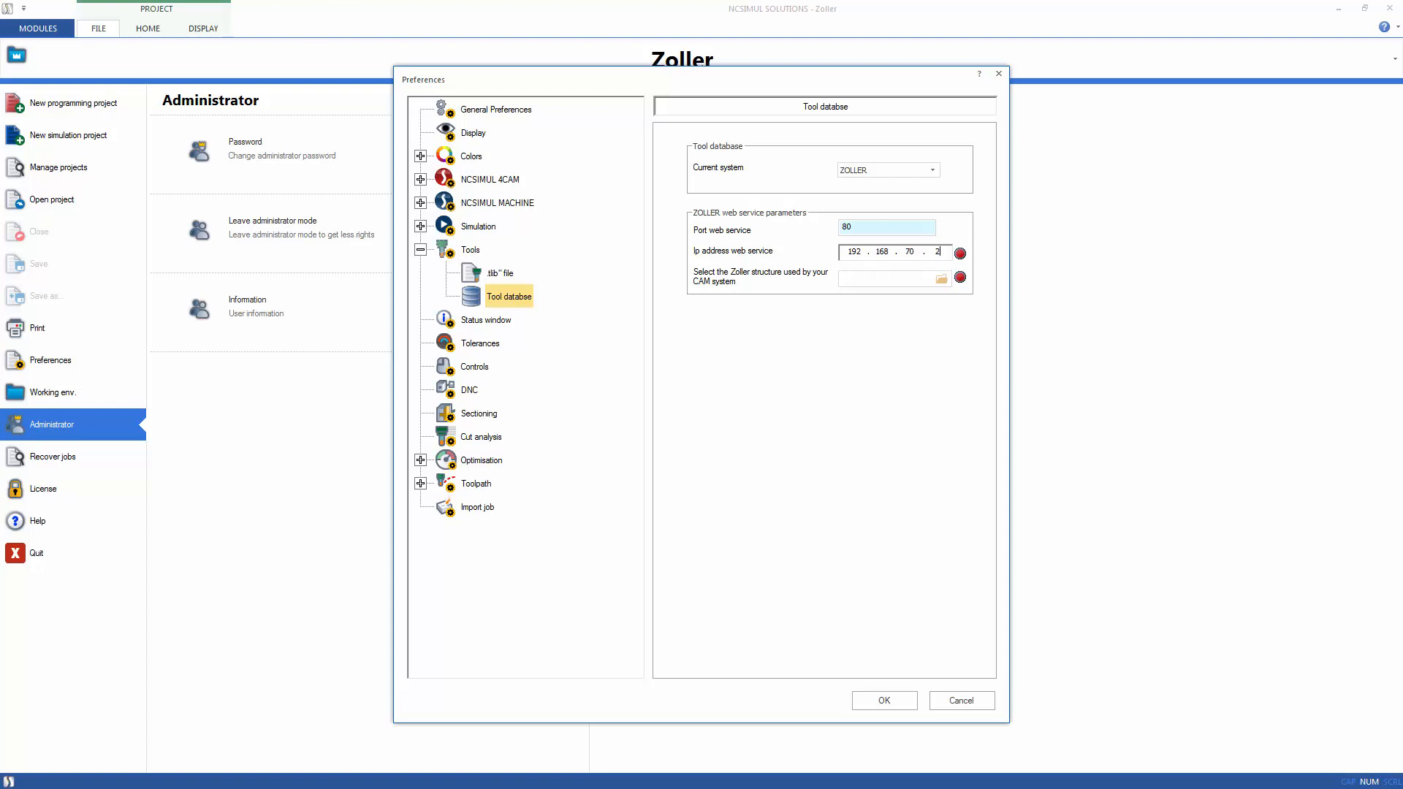
text(54)
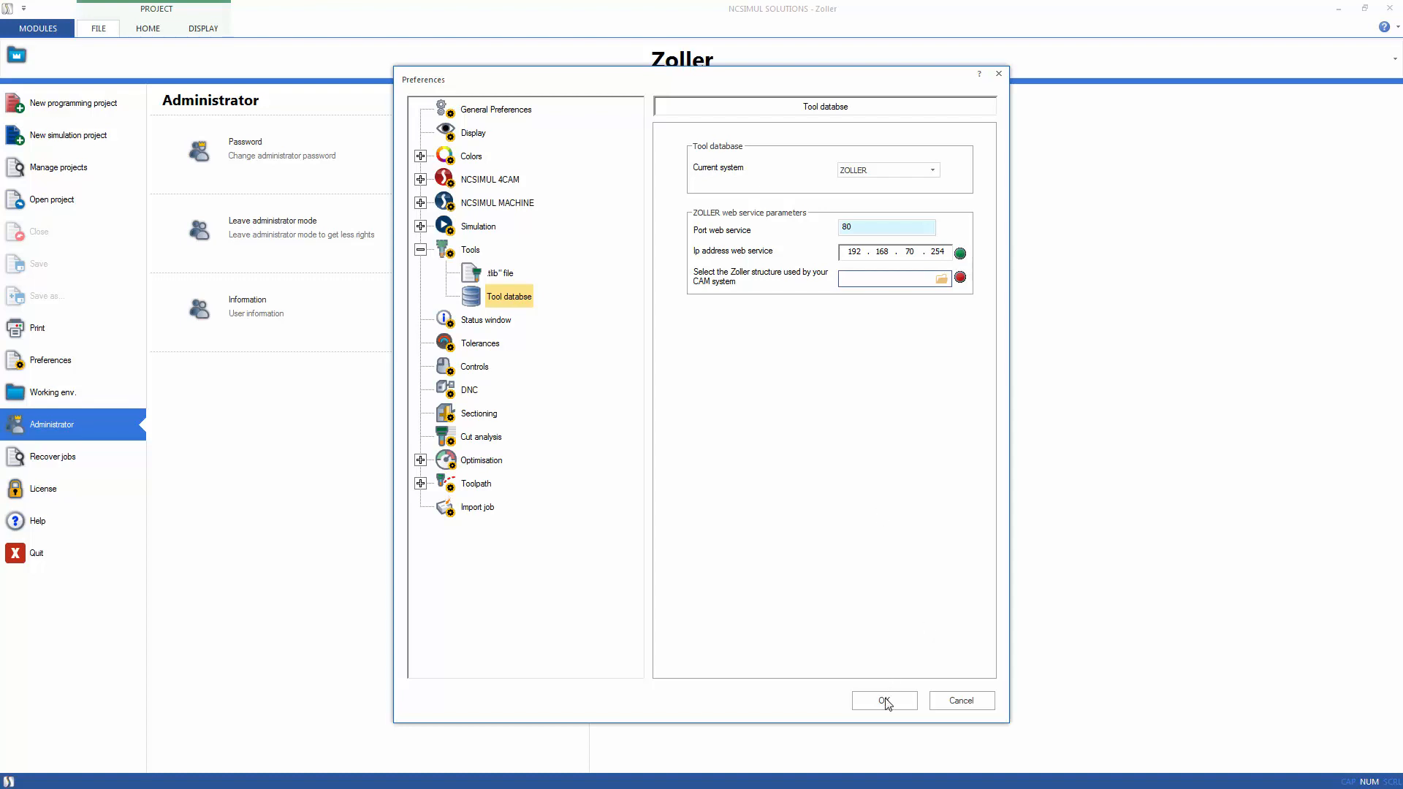
click(883, 700)
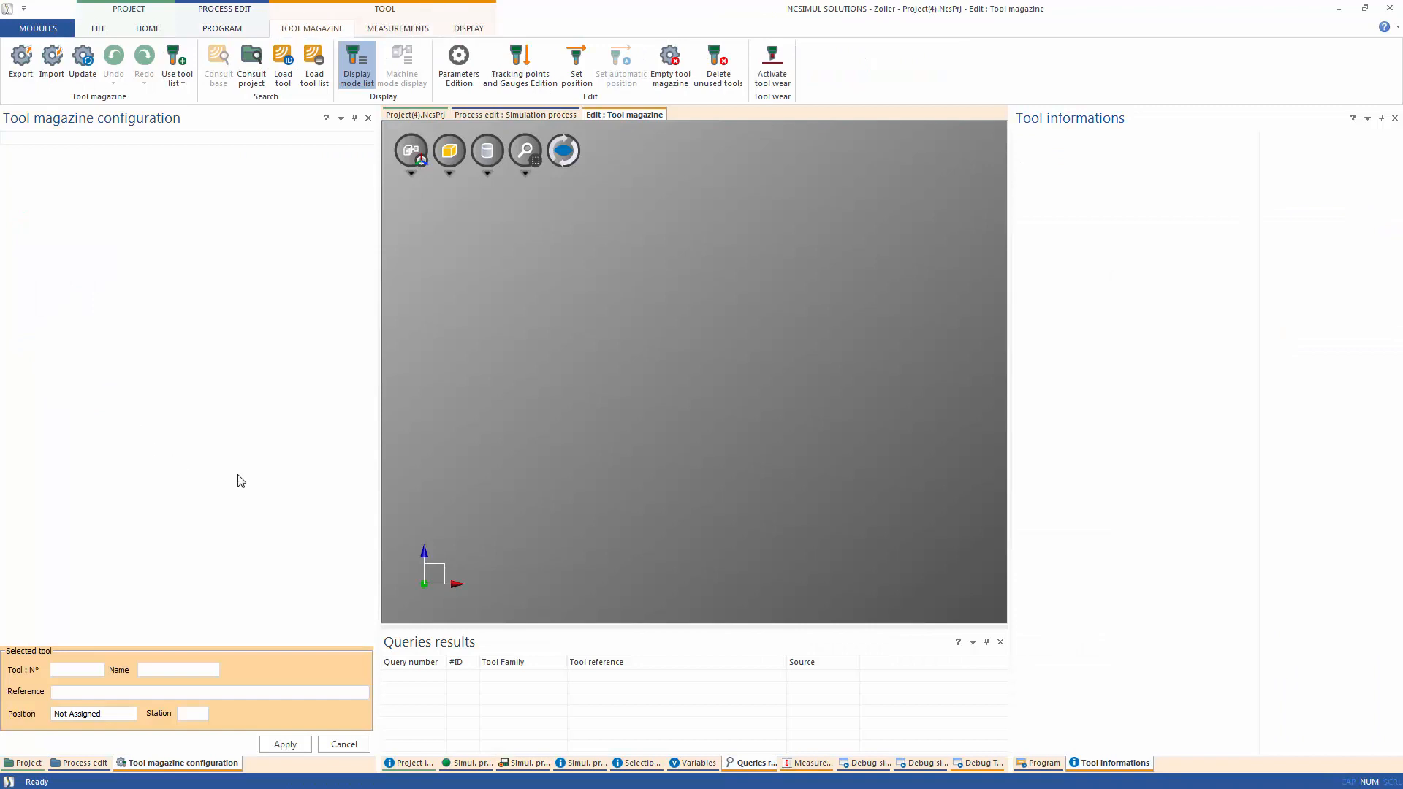
Load tool T-06 DR 4M into the magazine as tool 6 and stand it upright in 3D
click(282, 62)
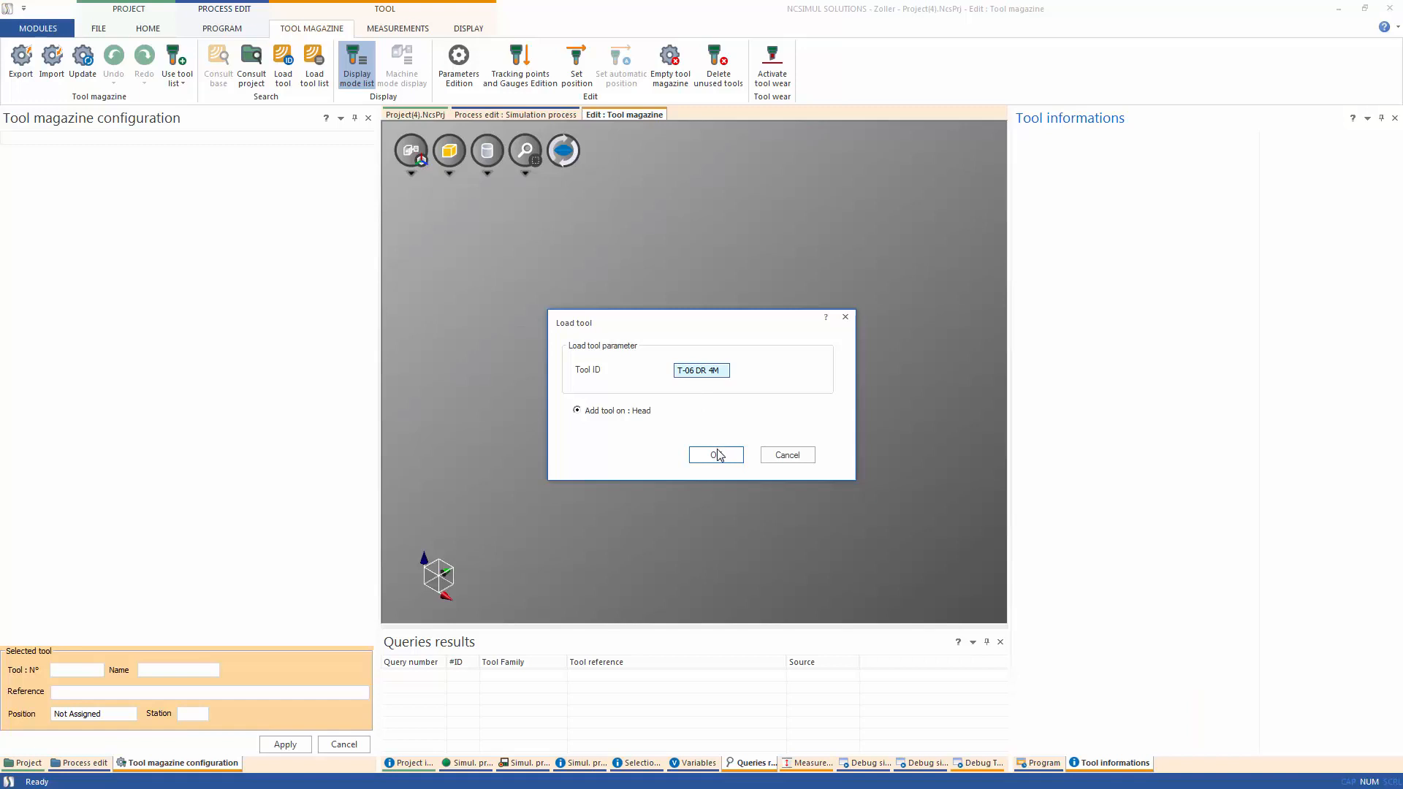
click(715, 454)
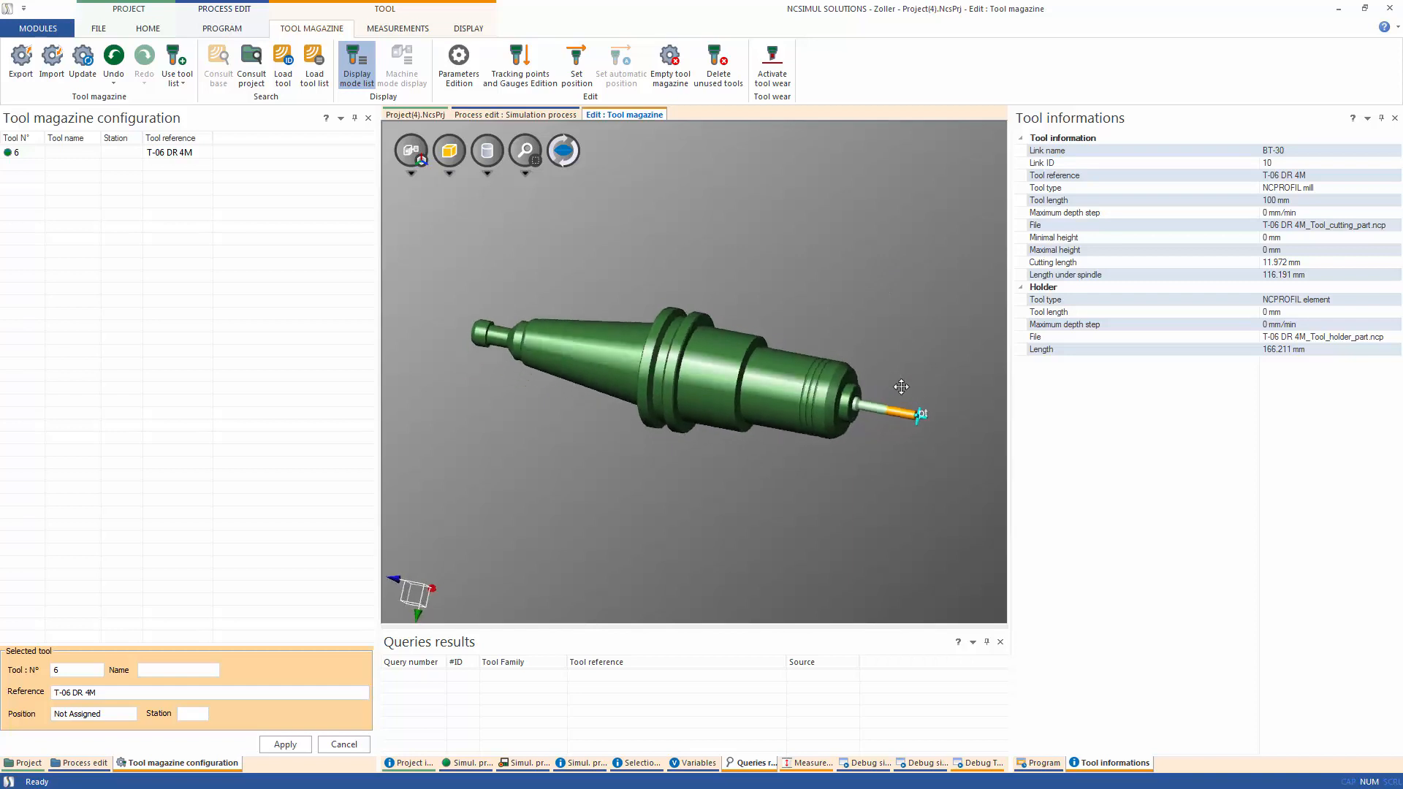
drag(902, 386, 751, 448)
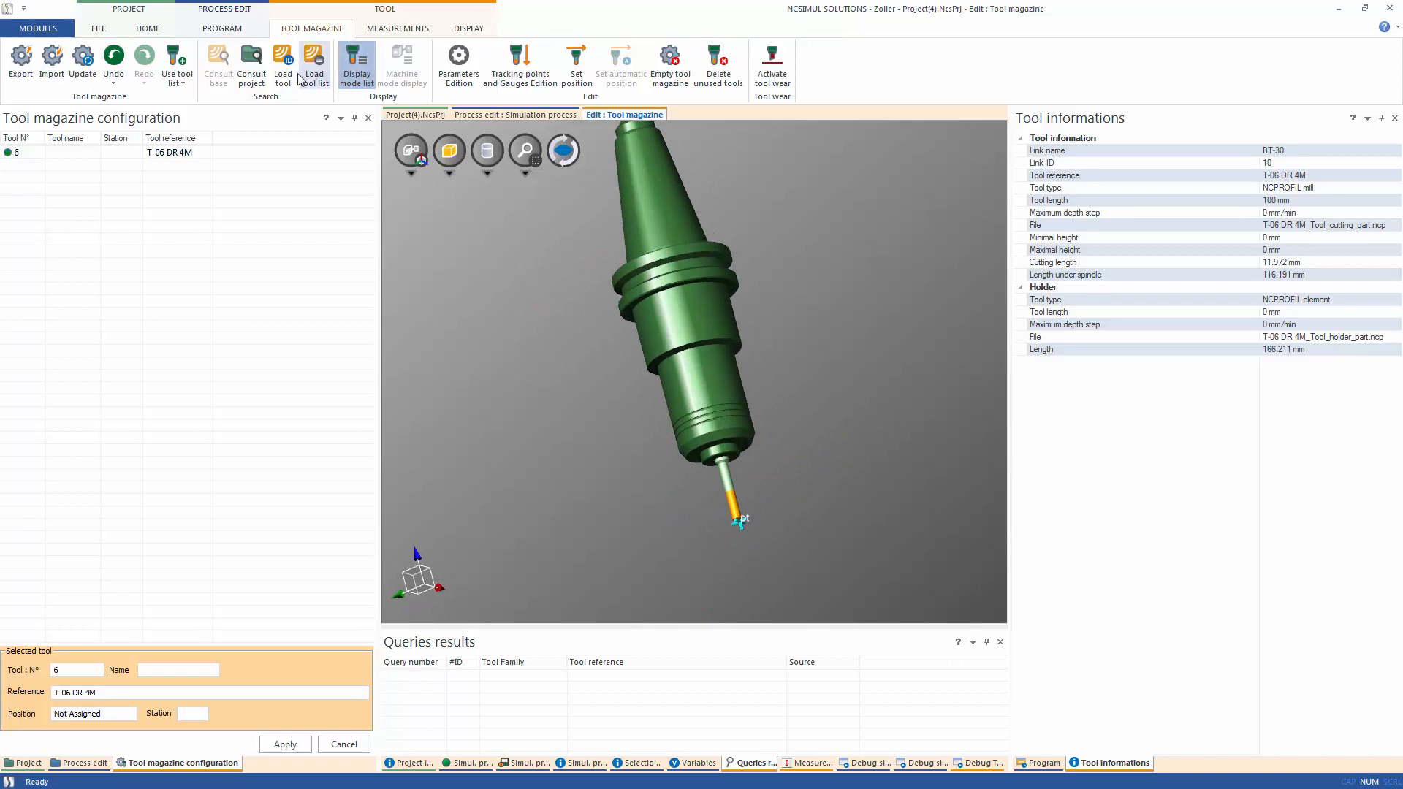
Load the Measuring Head Holder (H430420-113) tool list and show T-03 EM 4M's details
click(314, 63)
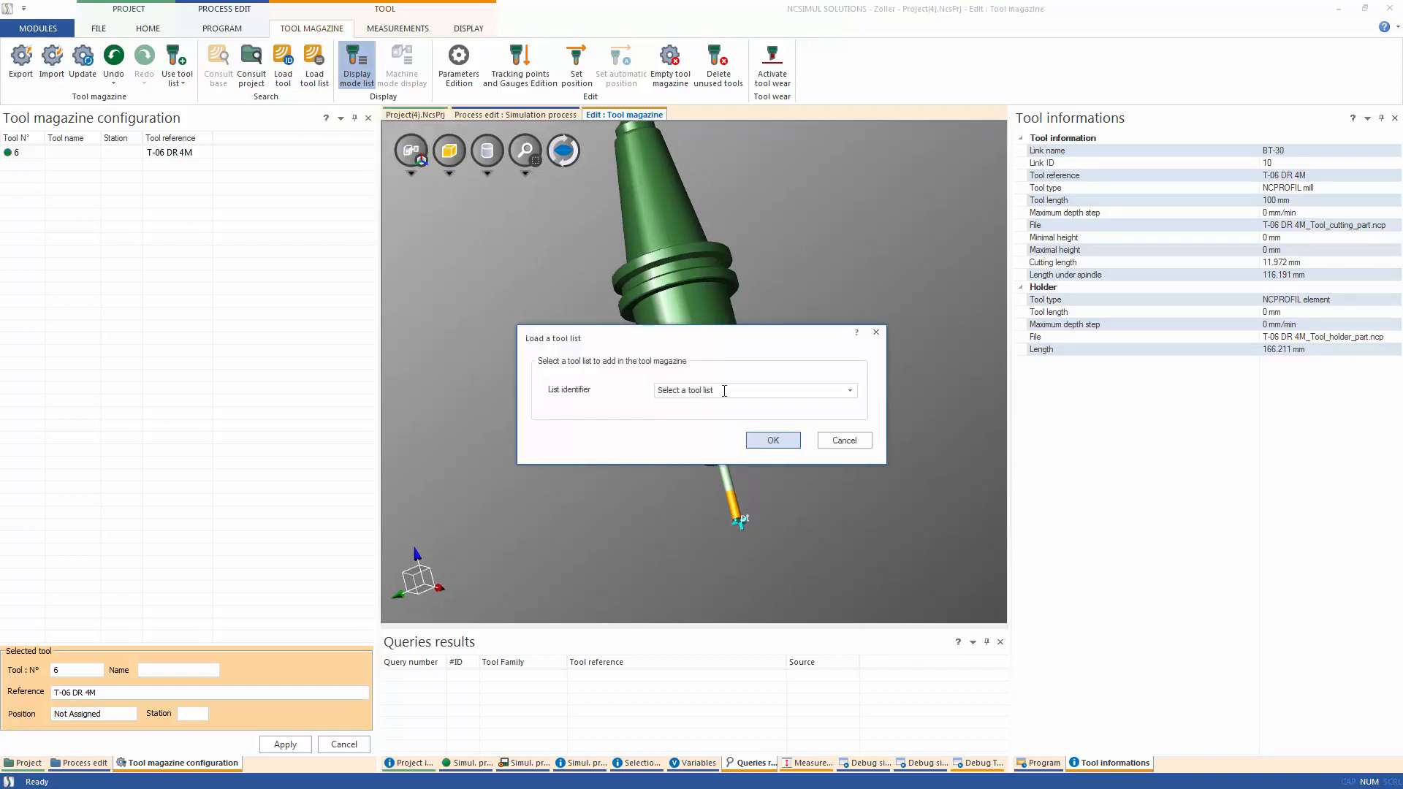
click(847, 388)
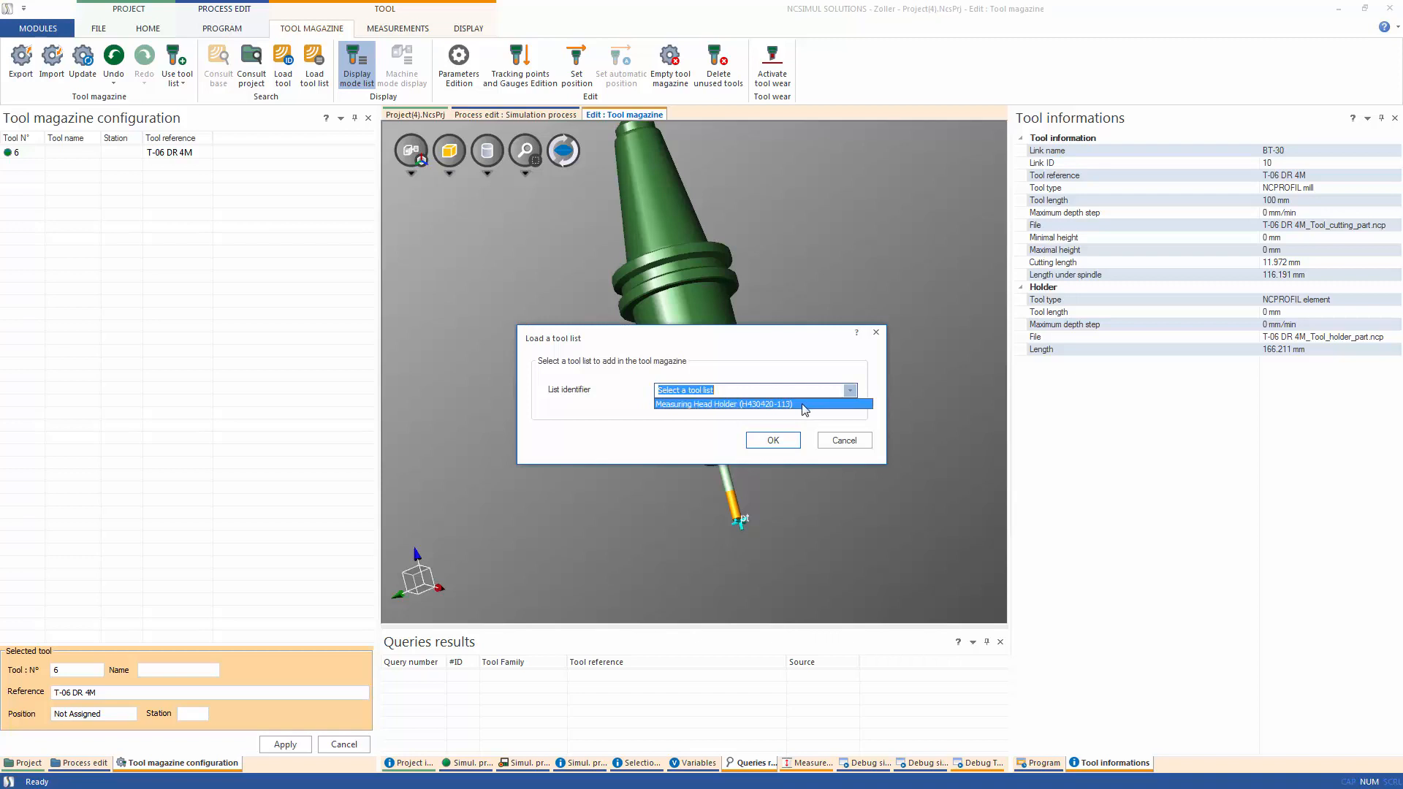
click(726, 404)
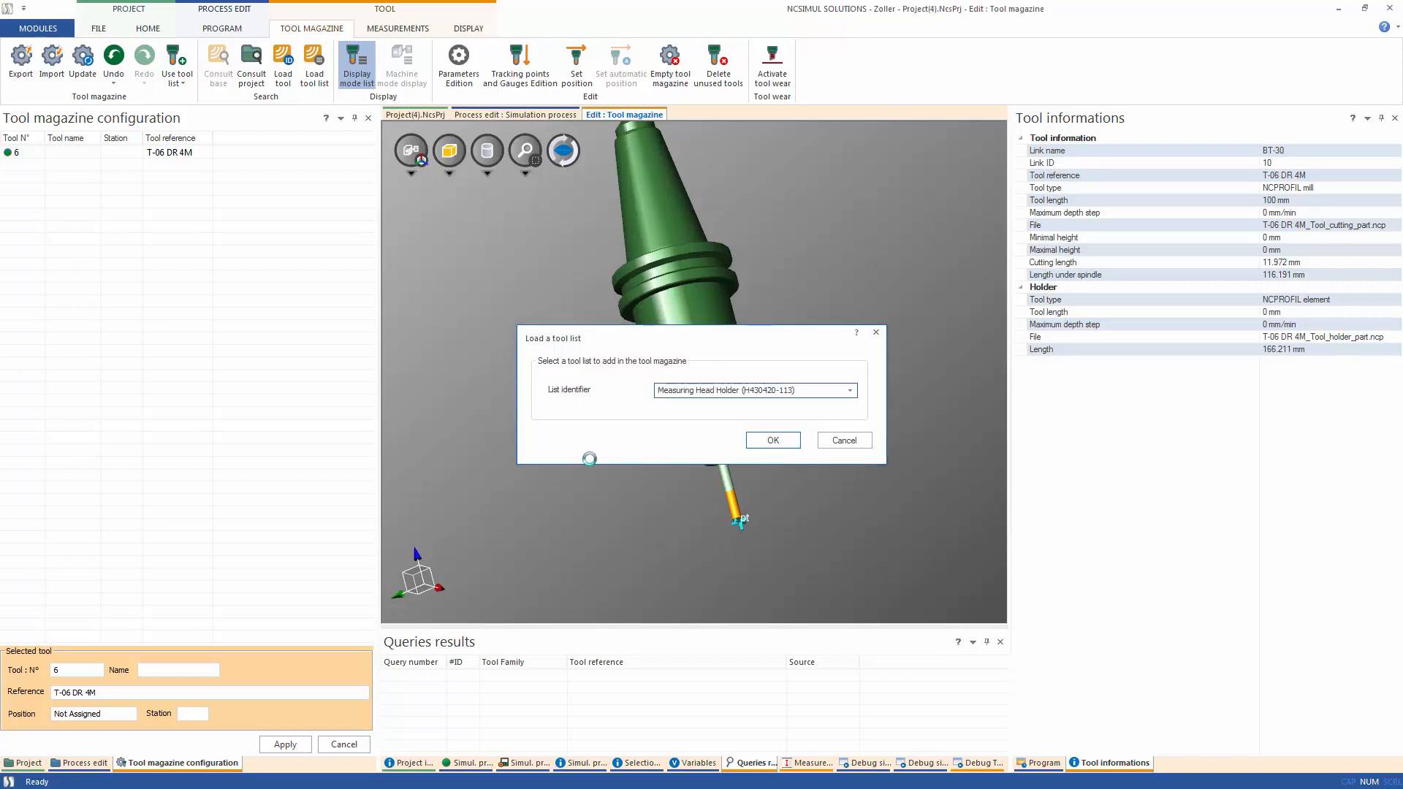
click(771, 439)
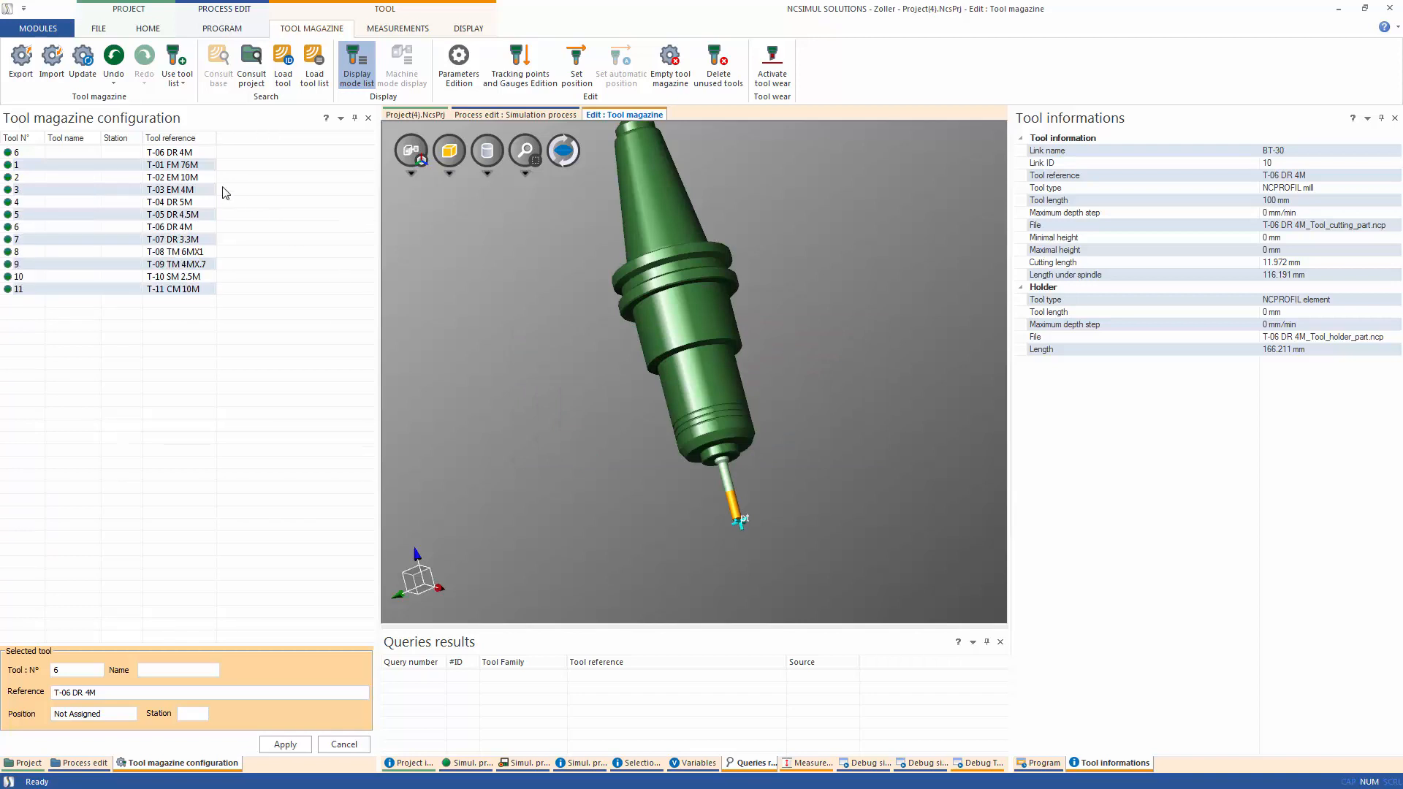
click(170, 189)
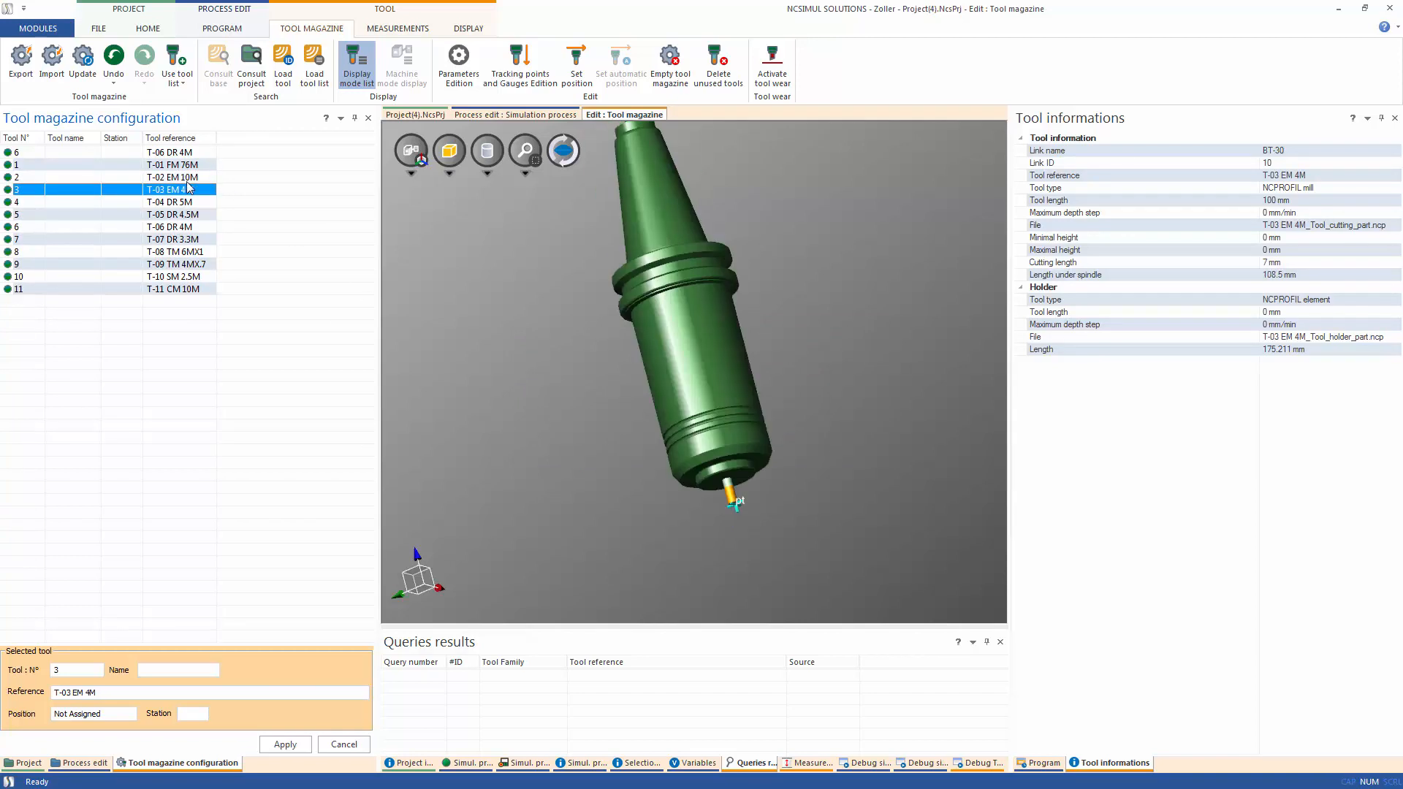